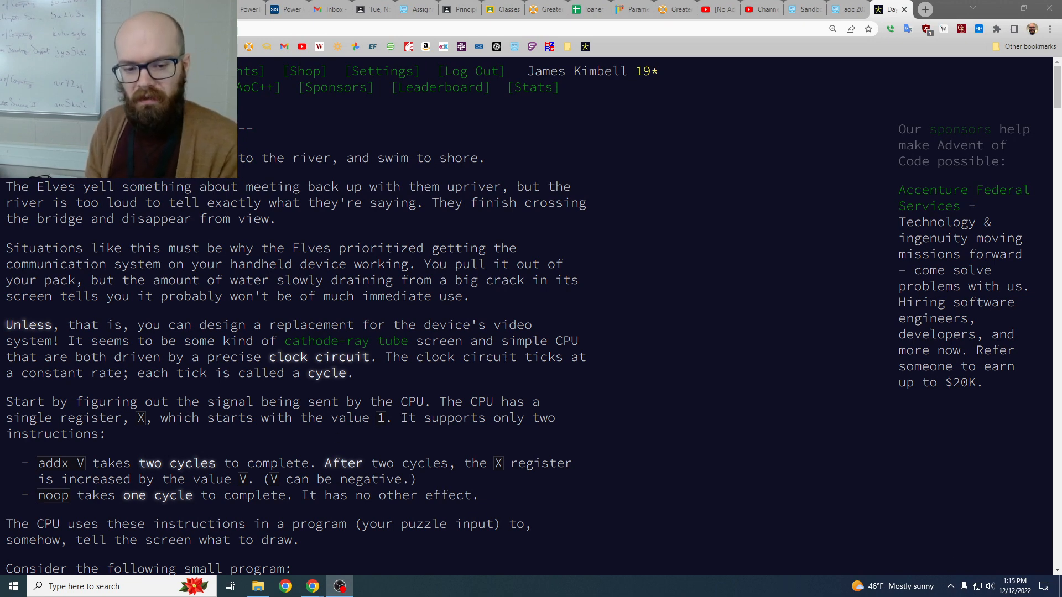
Step: Scroll through the larger example program on the Day 10 puzzle page to its end
scroll("down", 3)
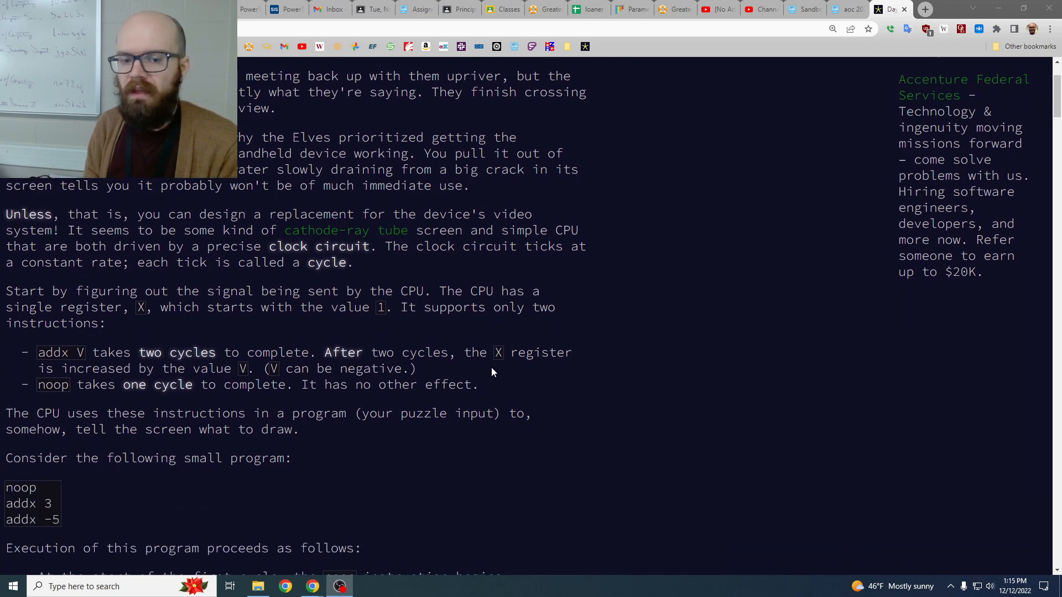
scroll("down", 3)
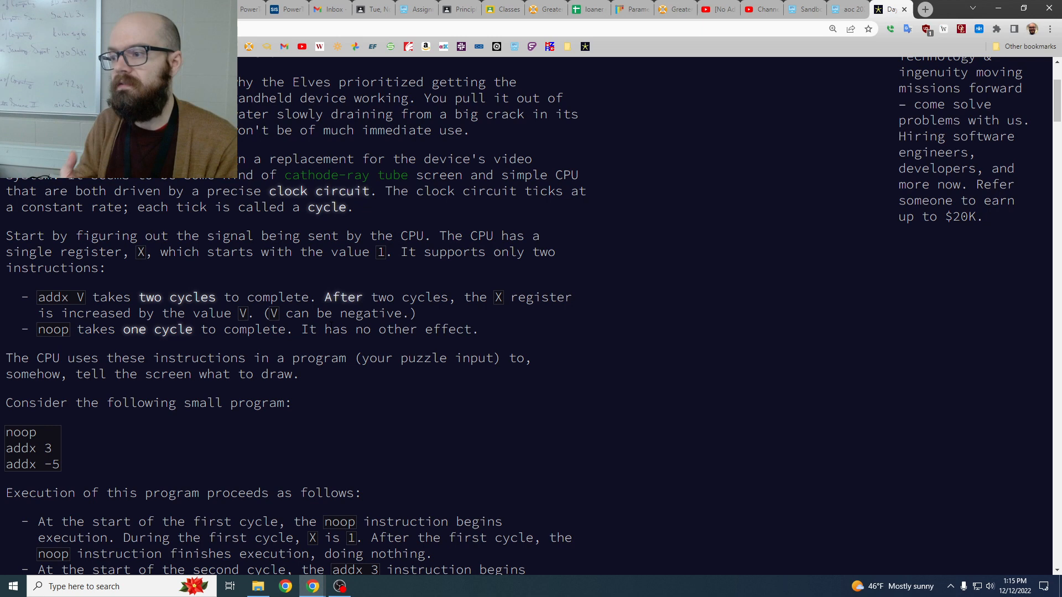
double_click(60, 296)
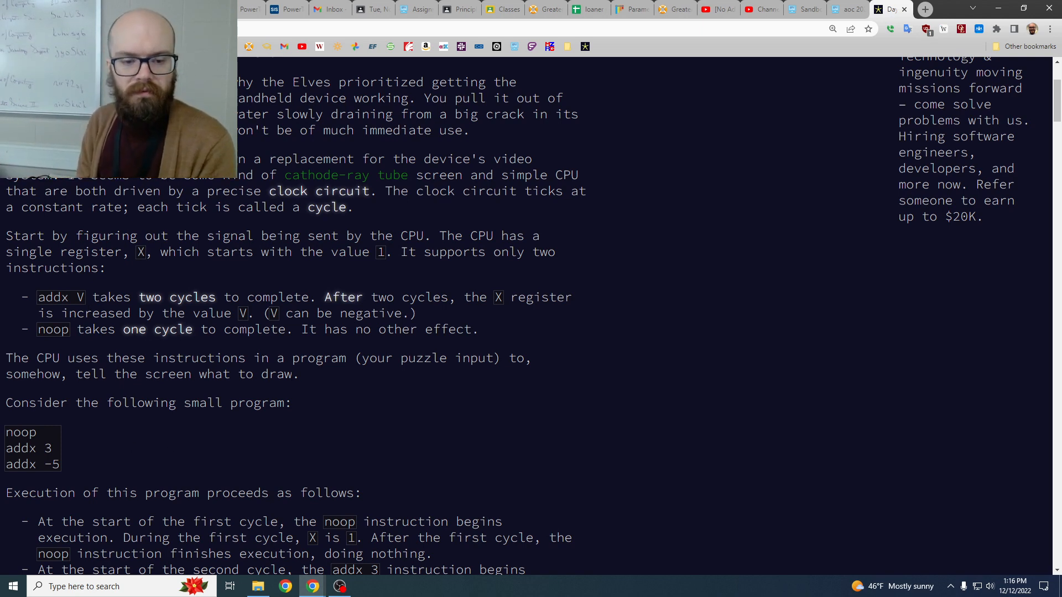
scroll("down", 3)
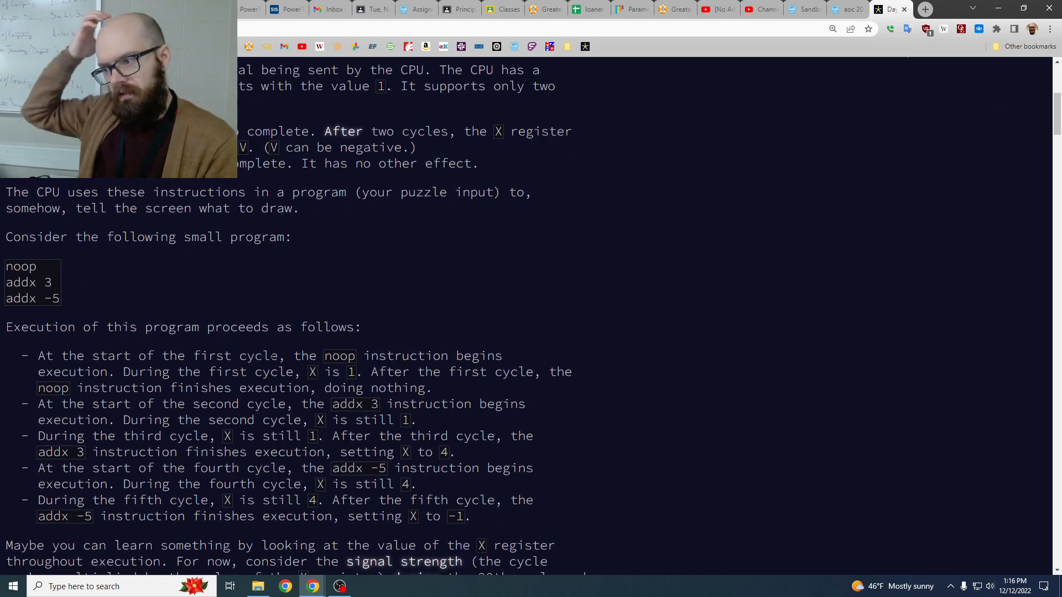
scroll("down", 3)
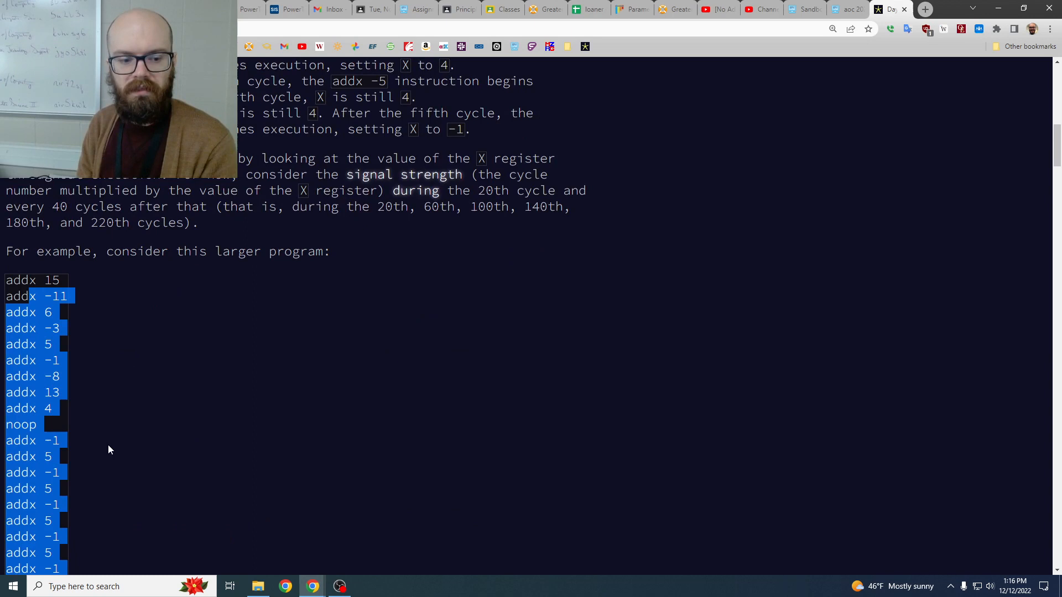
scroll("down", 3)
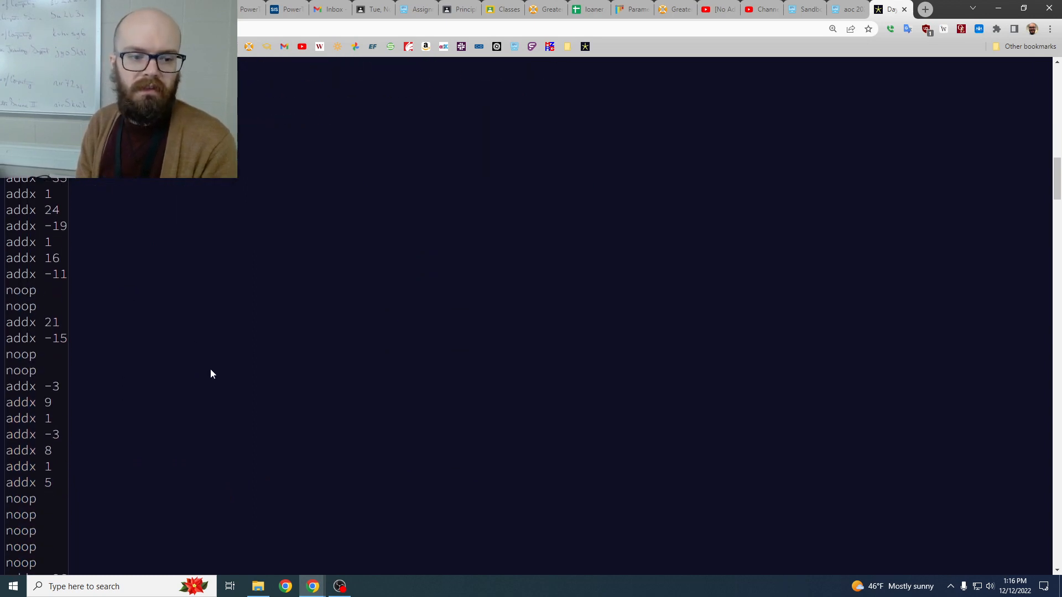
scroll("down", 3)
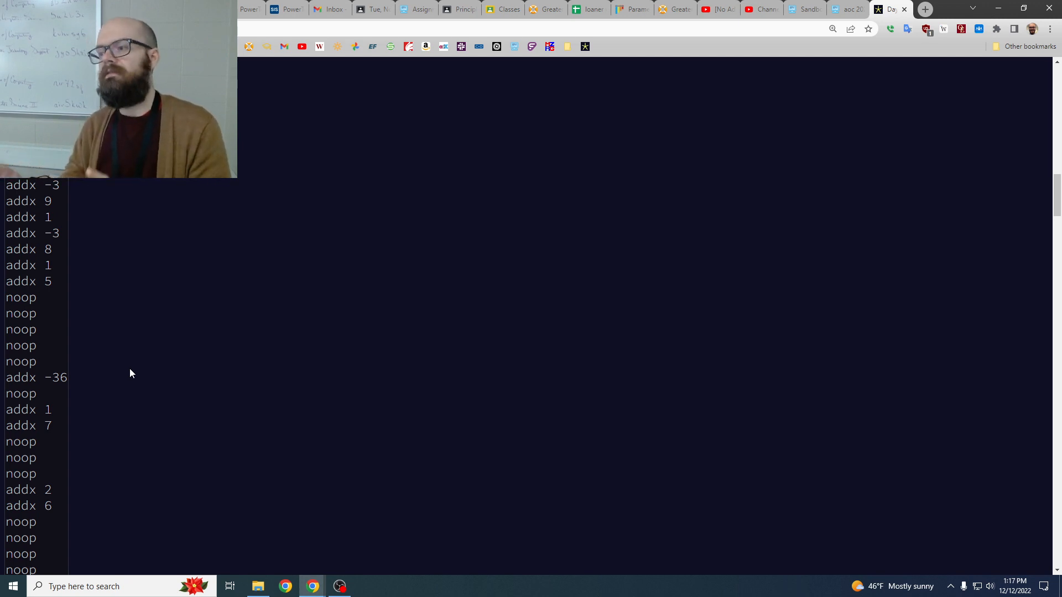
mouse_move(155, 383)
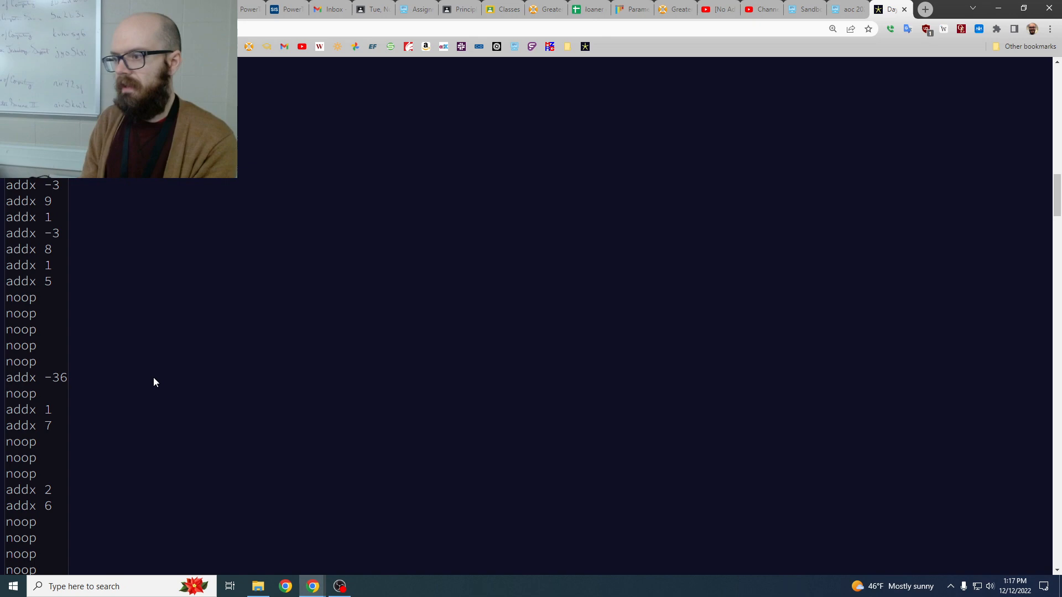
scroll("down", 3)
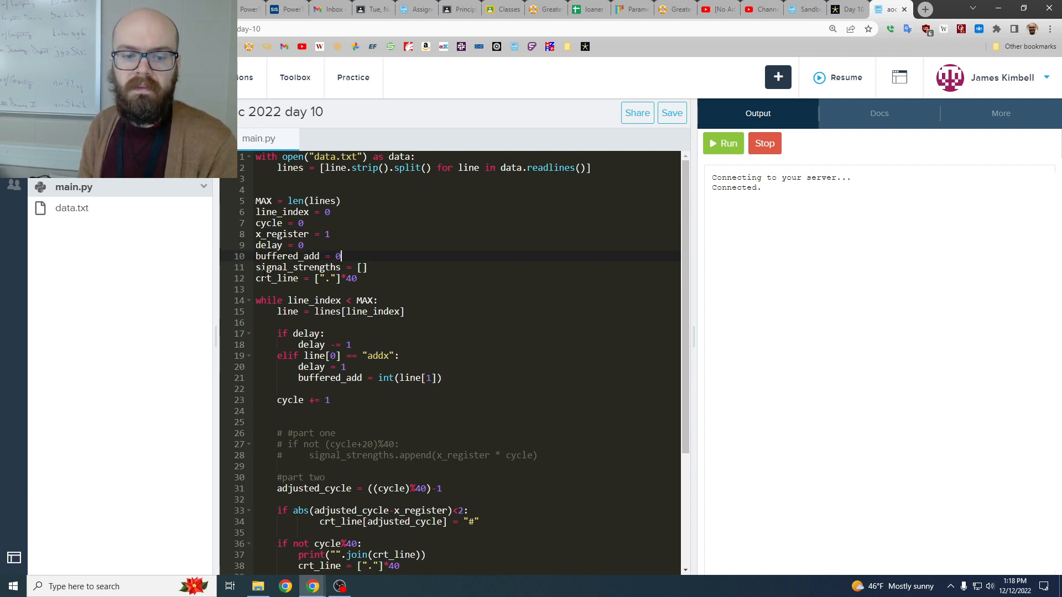
Step: Check the part one answer on the puzzle page, then return to the Day 10 script
left_click(360, 278)
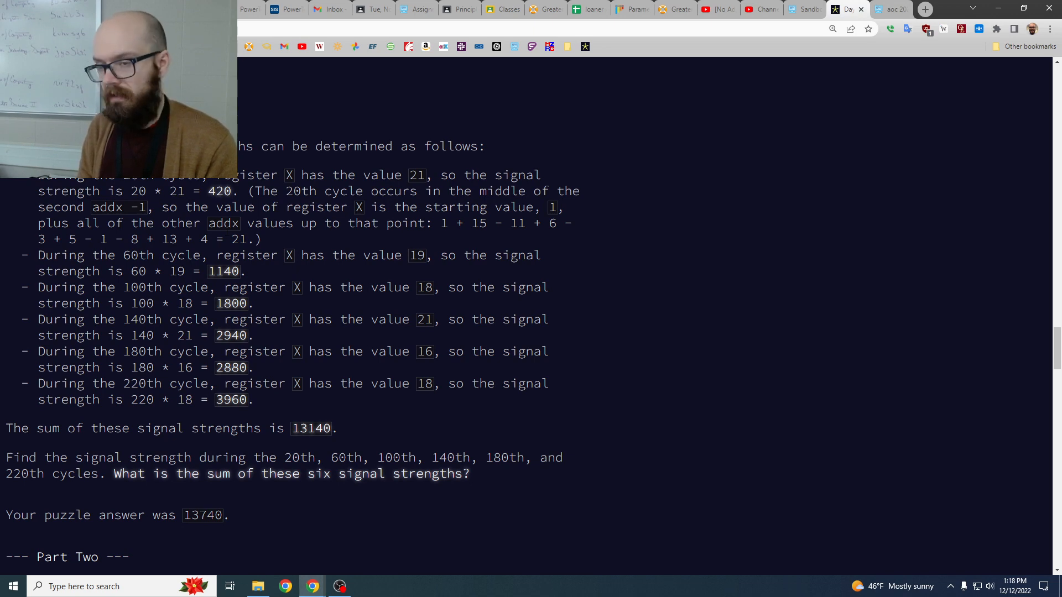
left_click(890, 9)
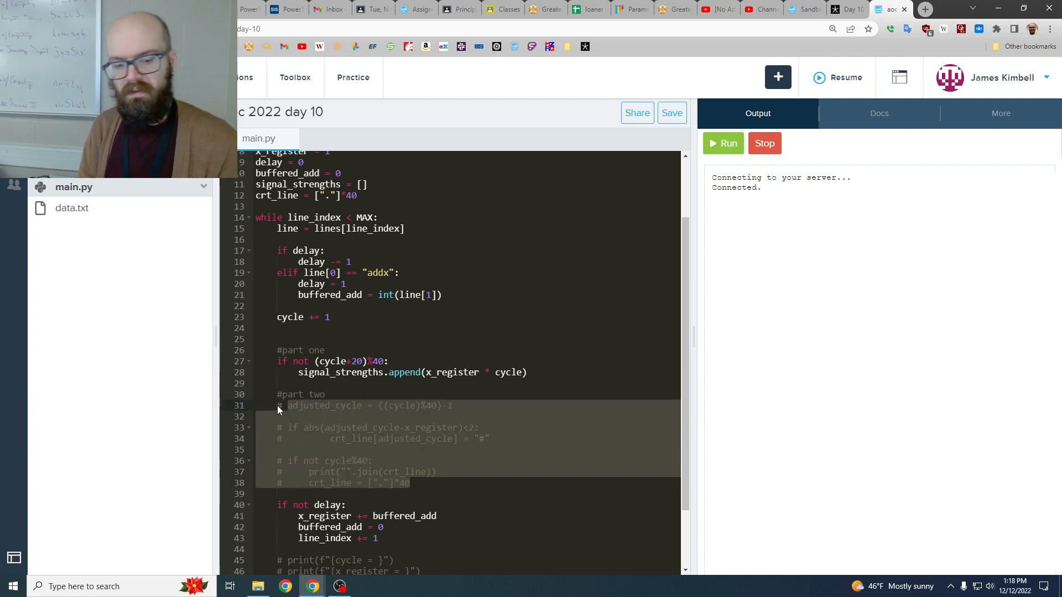
scroll("down", 3)
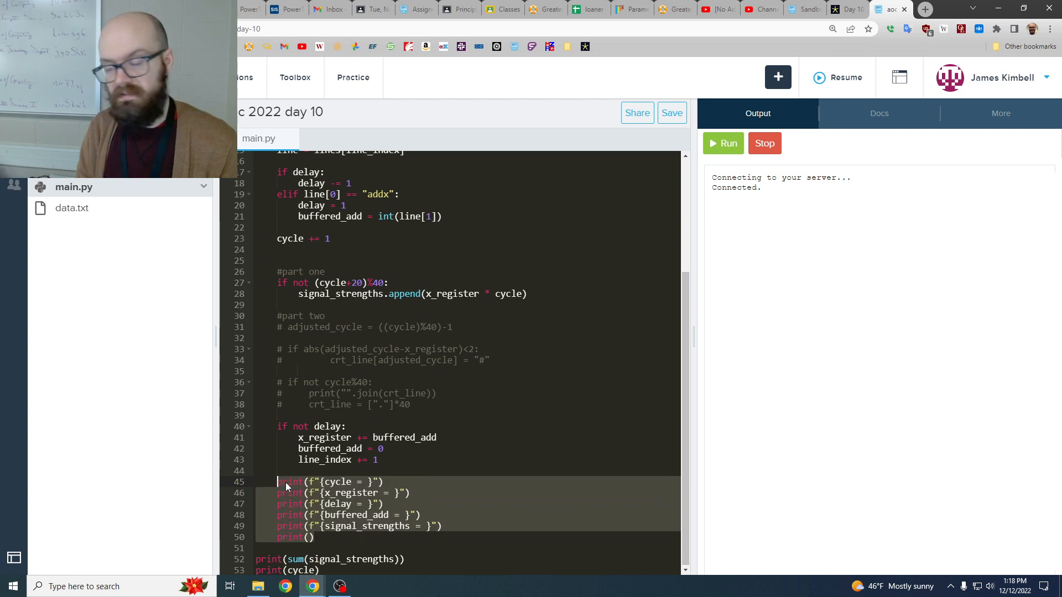
Step: Run the script so the output shows per-cycle values, the sum 13740 and cycle 240
left_click(723, 143)
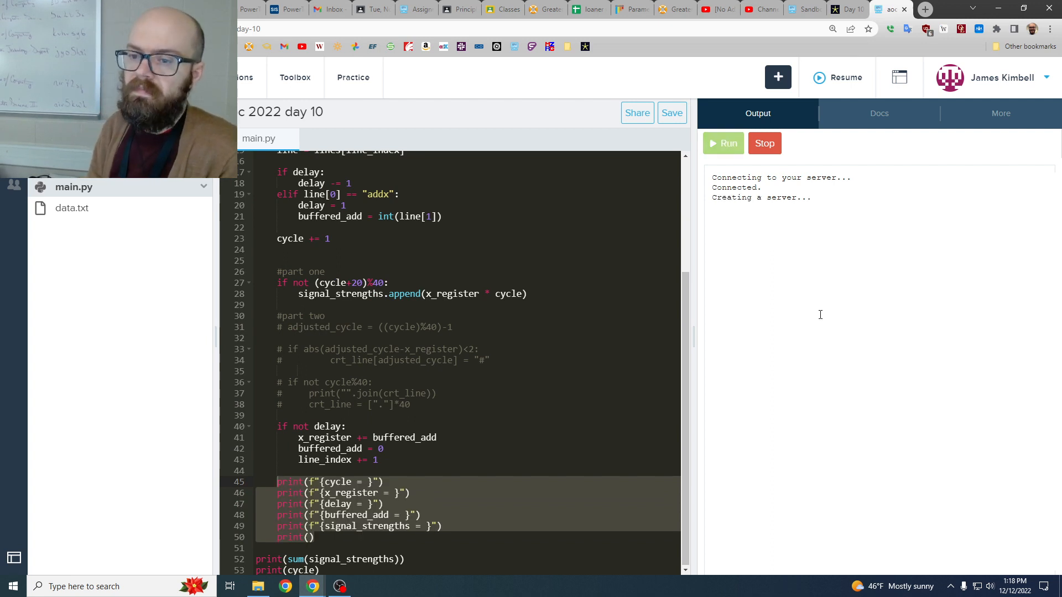
left_click(722, 143)
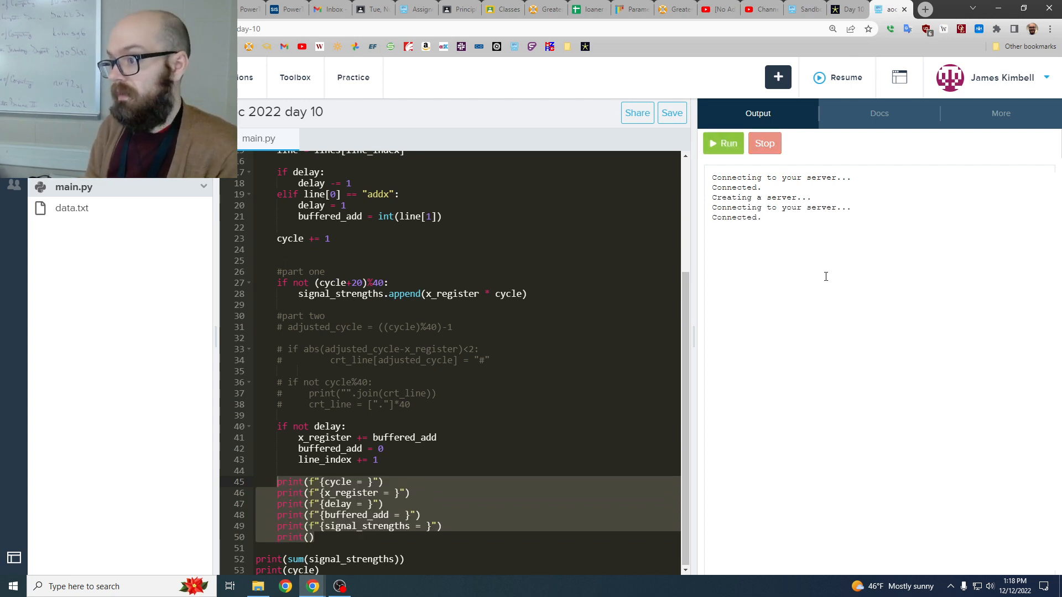
left_click(723, 143)
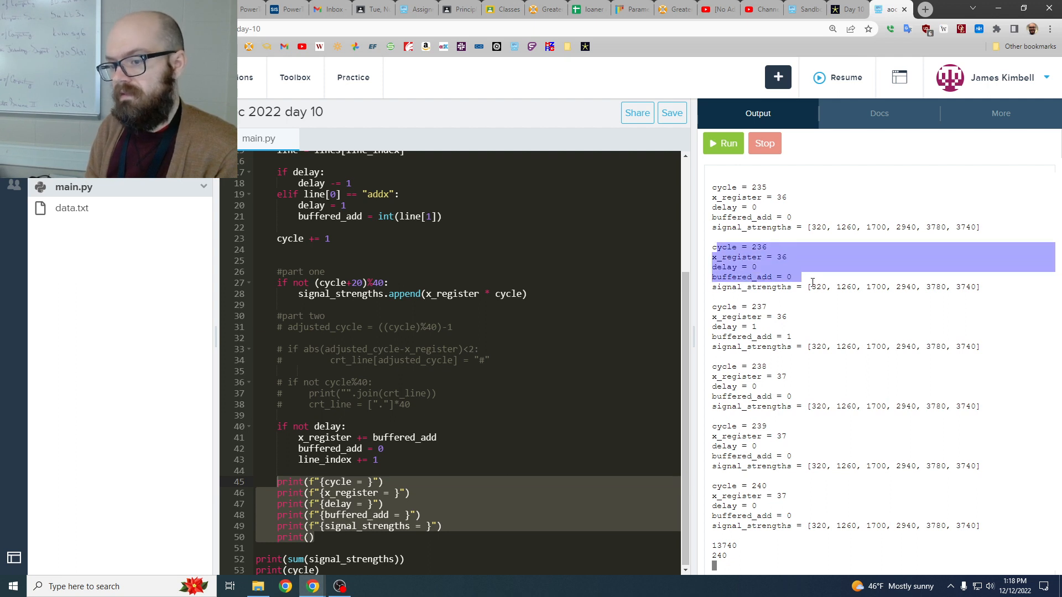
left_click(713, 237)
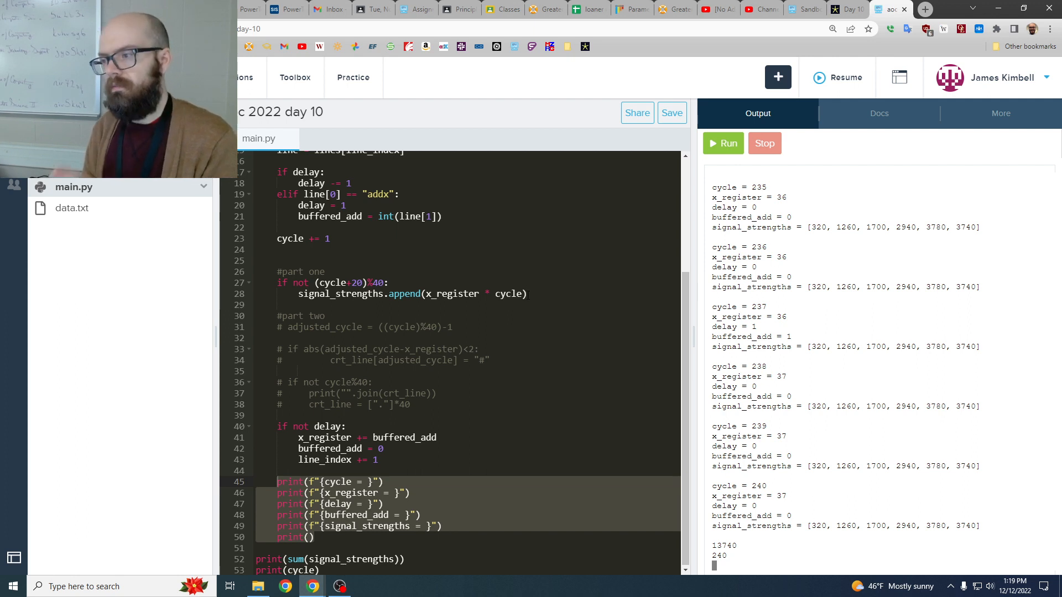
Step: Review the part two CRT description down to the example letter image and accepted answer ZUPRFECL
left_click(326, 272)
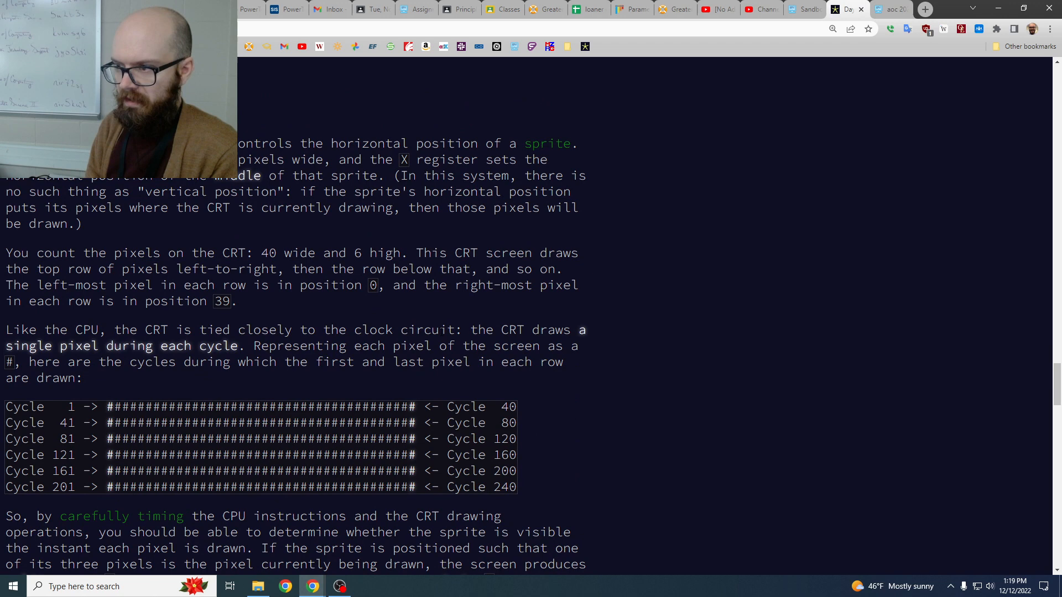
scroll("up", 3)
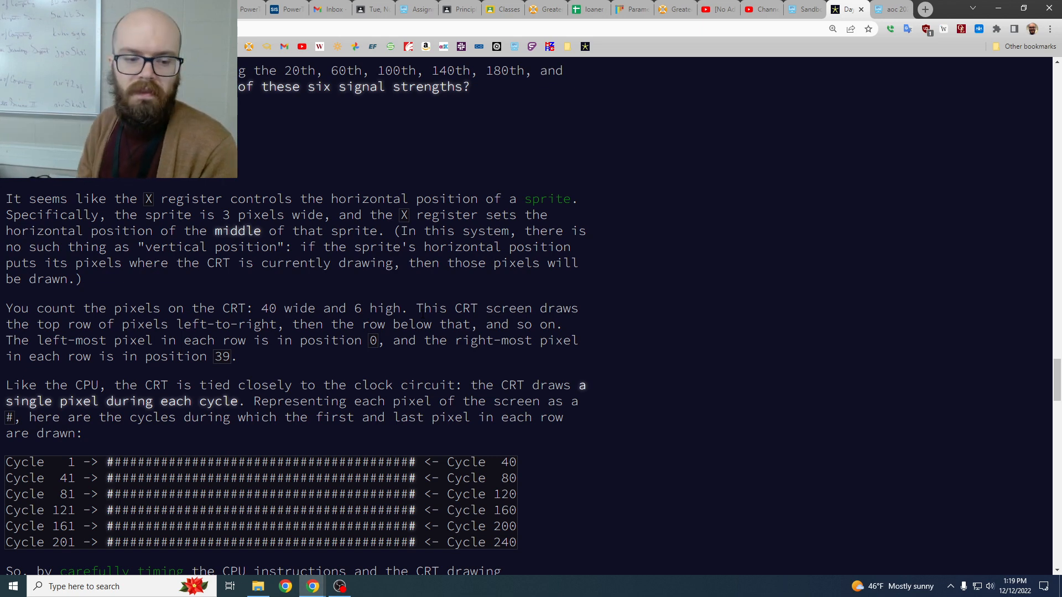
scroll("down", 3)
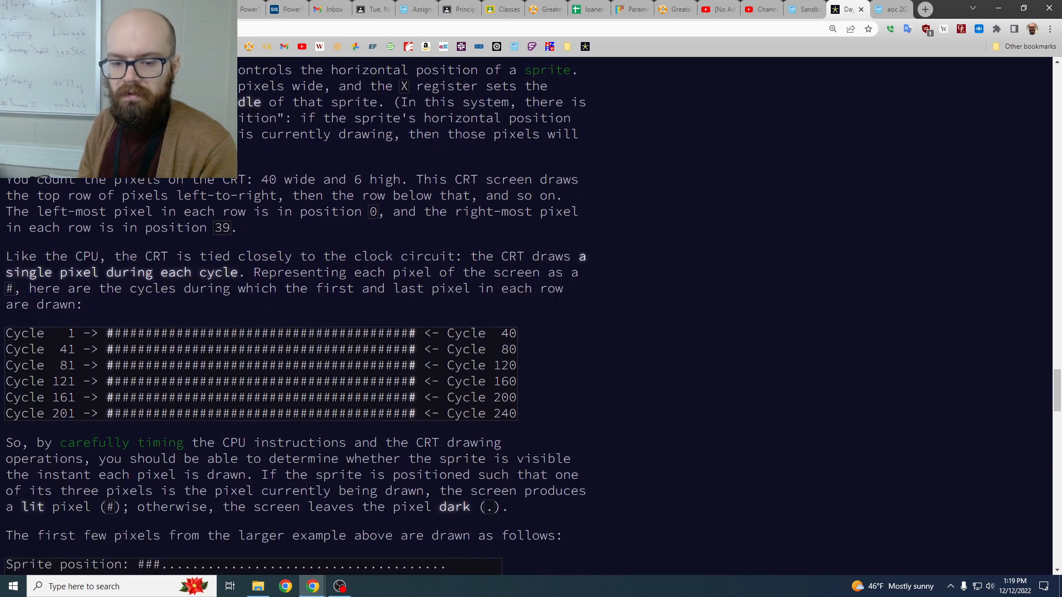
scroll("down", 3)
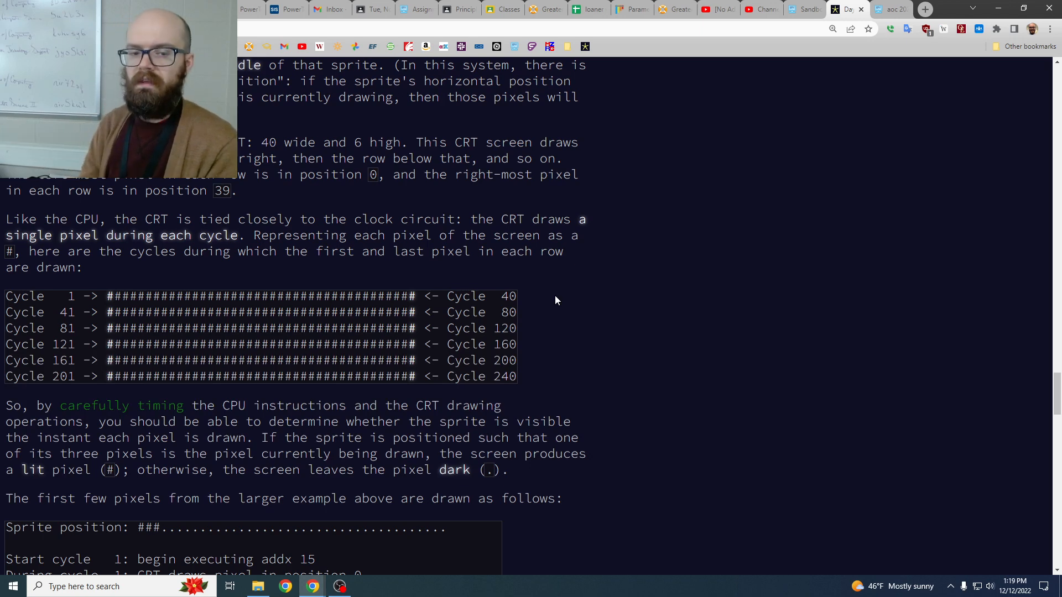
scroll("up", 3)
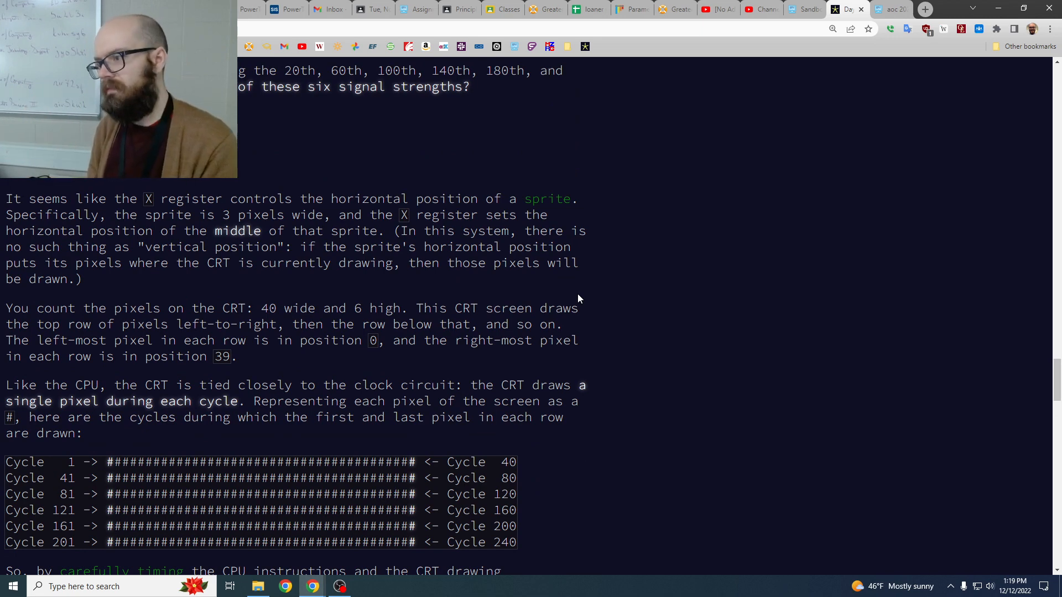
scroll("down", 3)
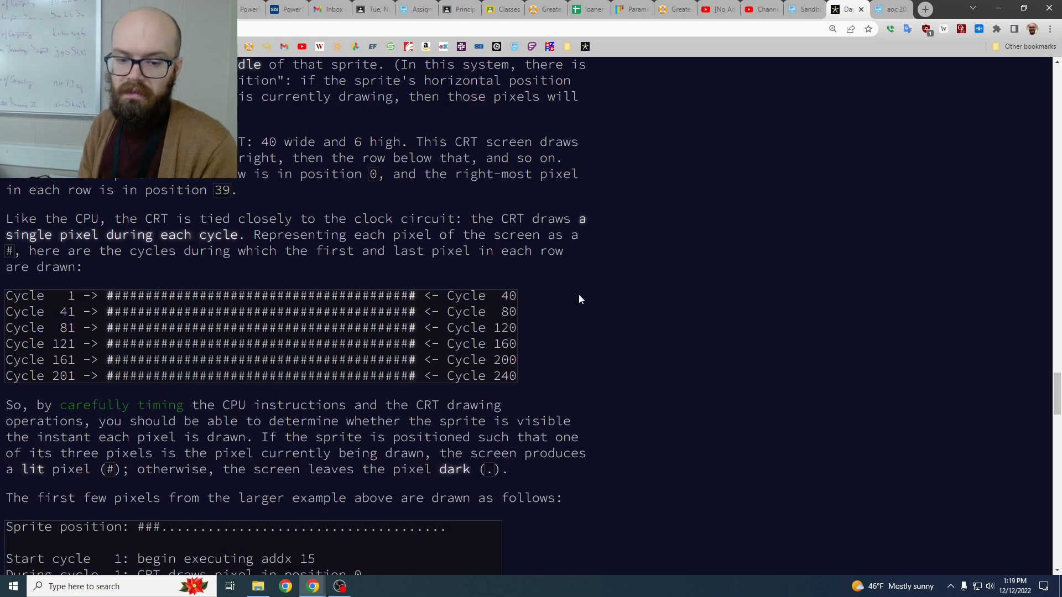
scroll("down", 3)
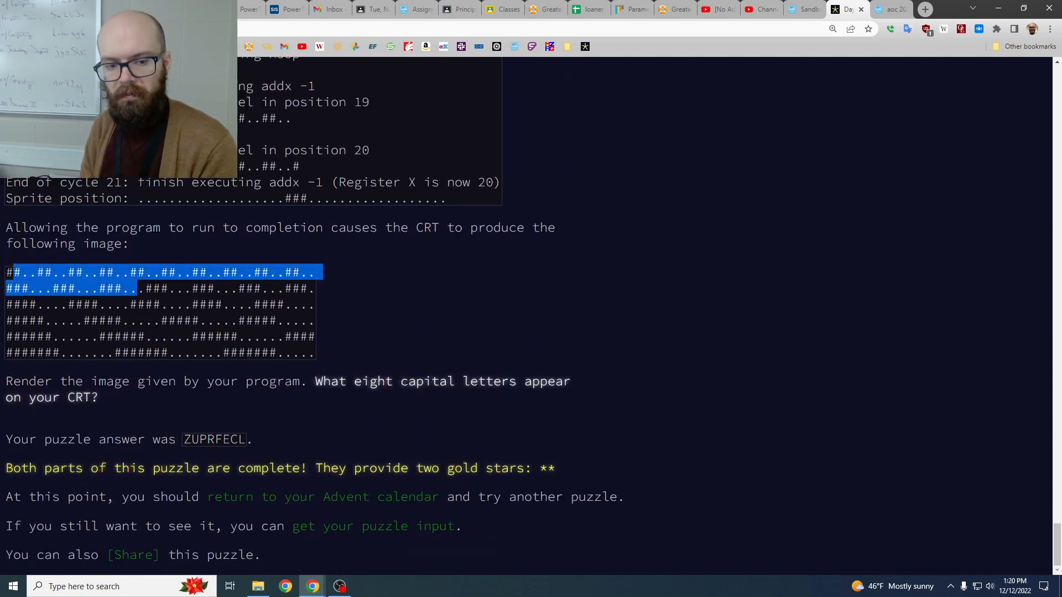
Step: Deselect the example image and switch back to the Day 10 script in the sandbox
left_click(389, 334)
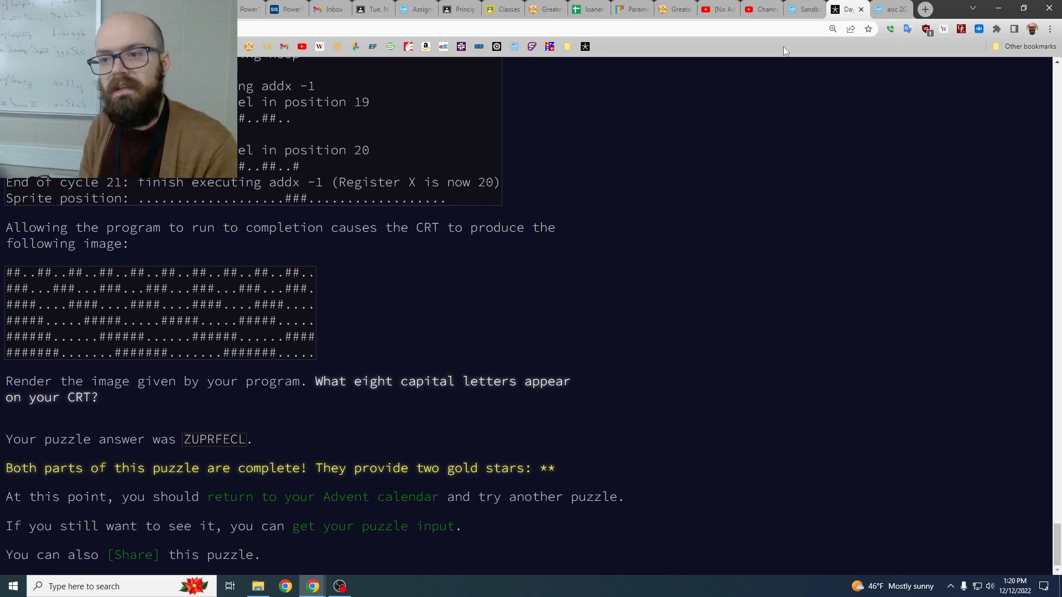
left_click(891, 9)
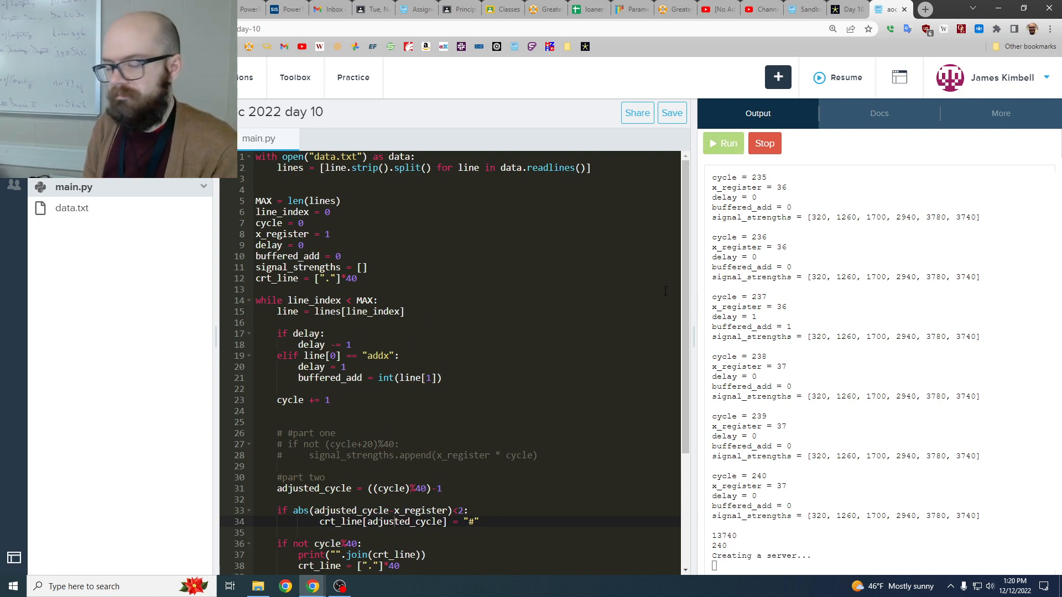
Step: Run part two, then comment out the per-cycle debug prints for a clean CRT image
left_click(723, 143)
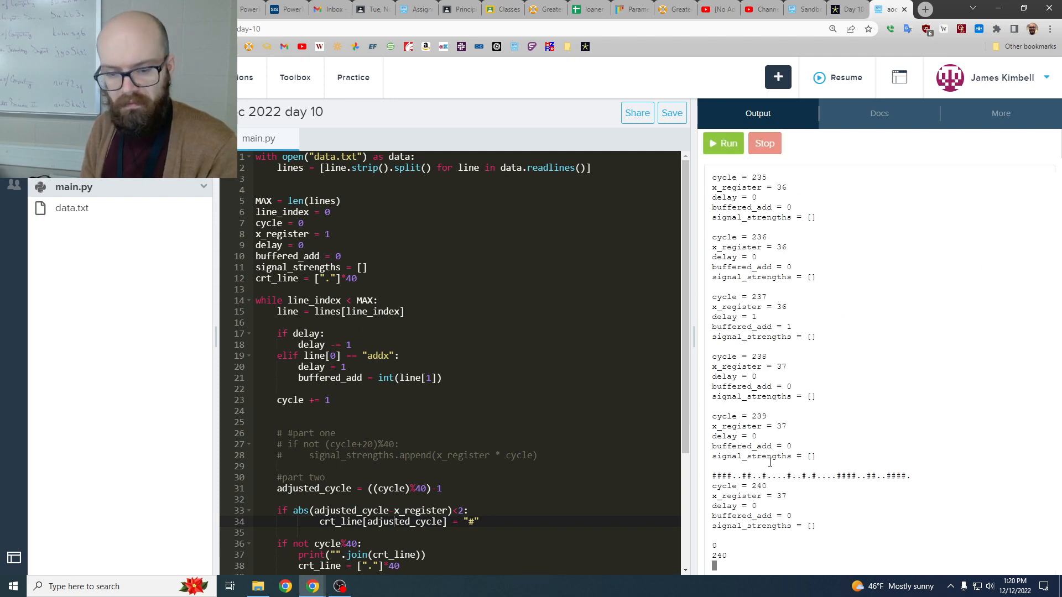
scroll("down", 3)
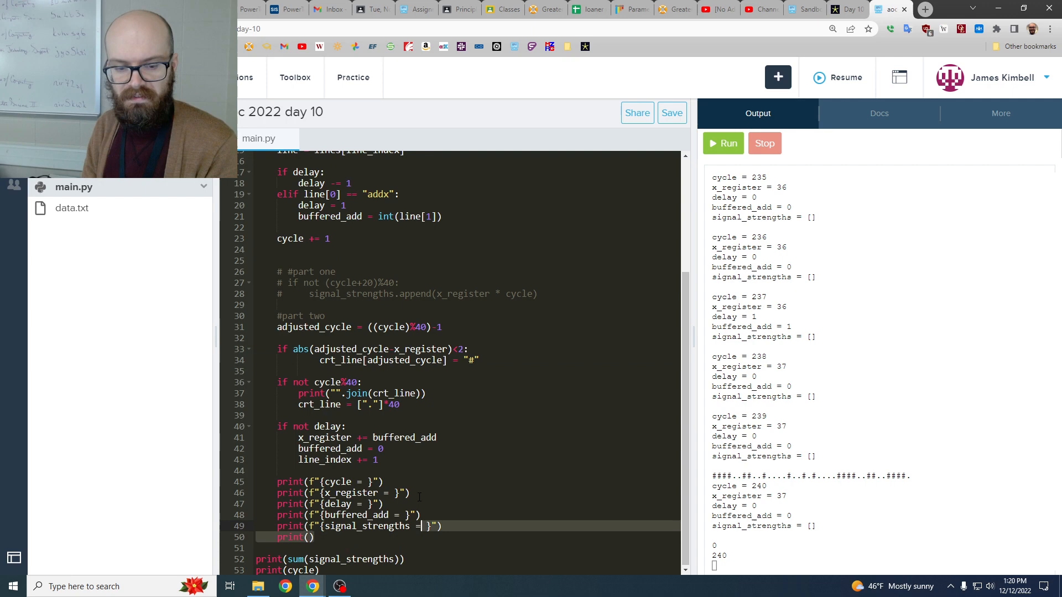
key("ctrl+/")
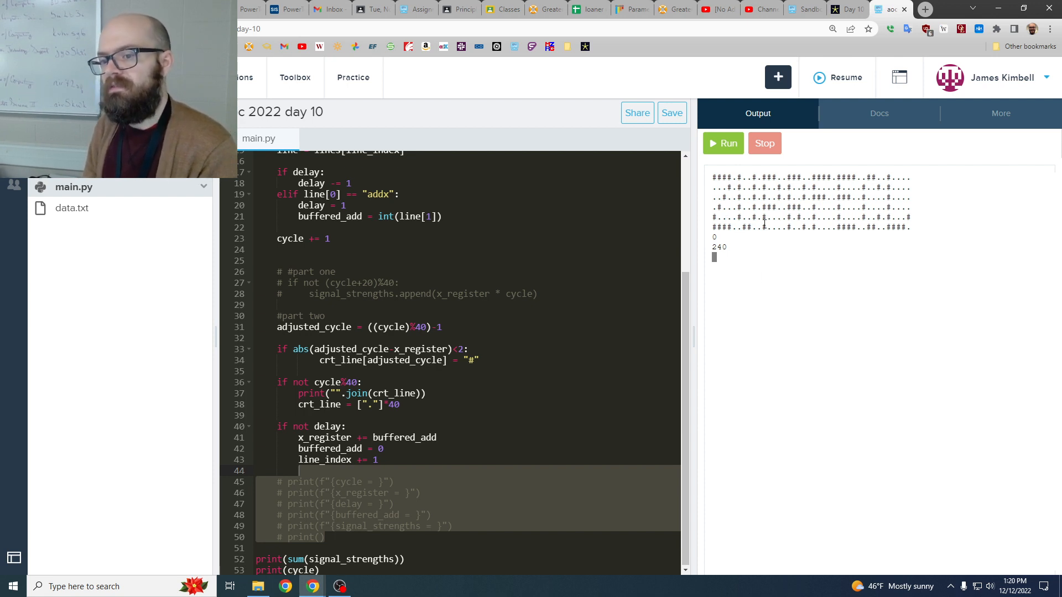
mouse_move(865, 272)
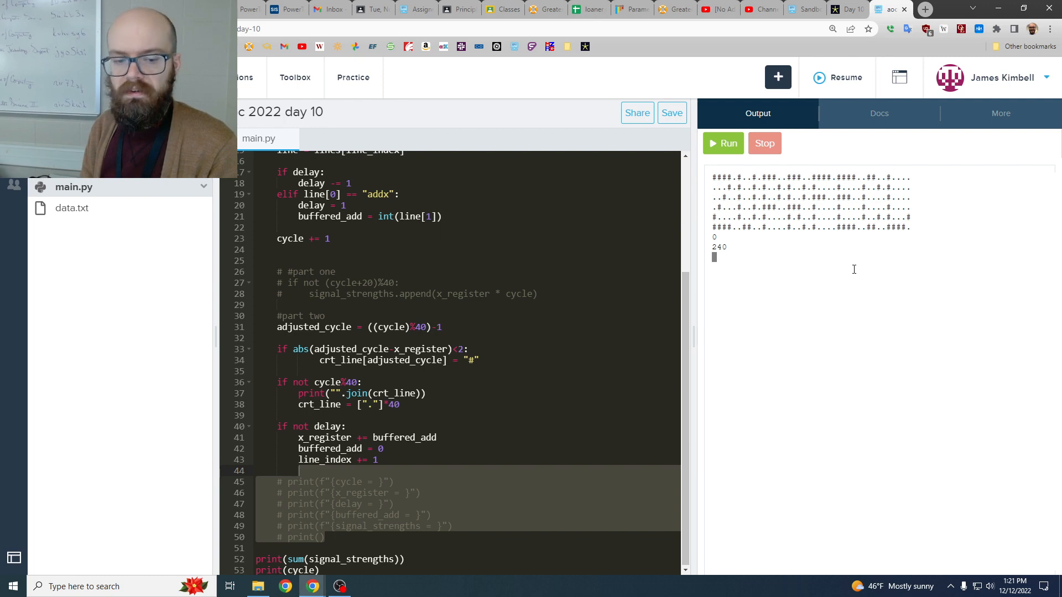
scroll("up", 3)
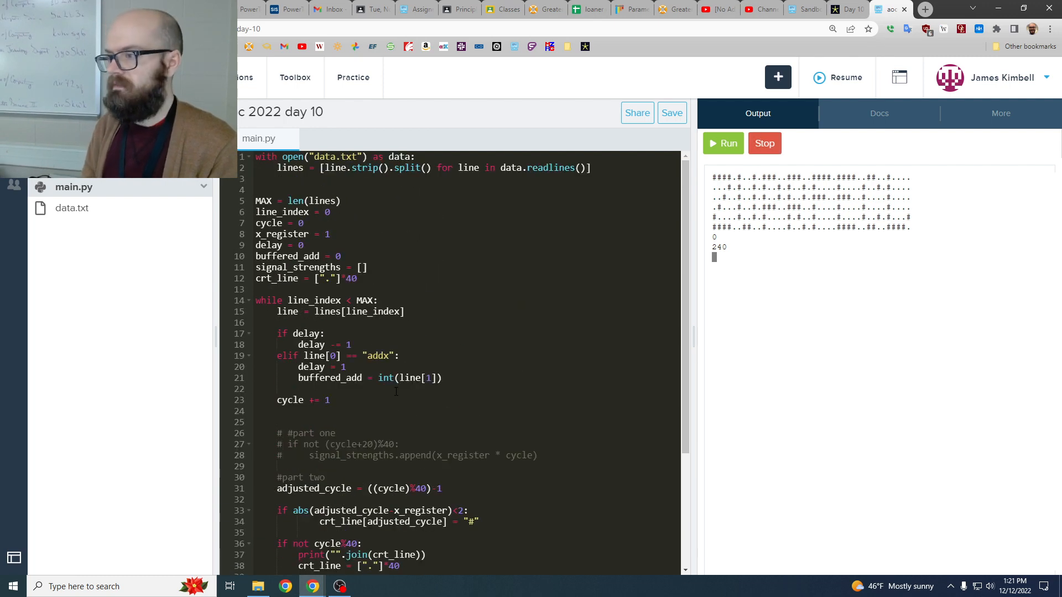